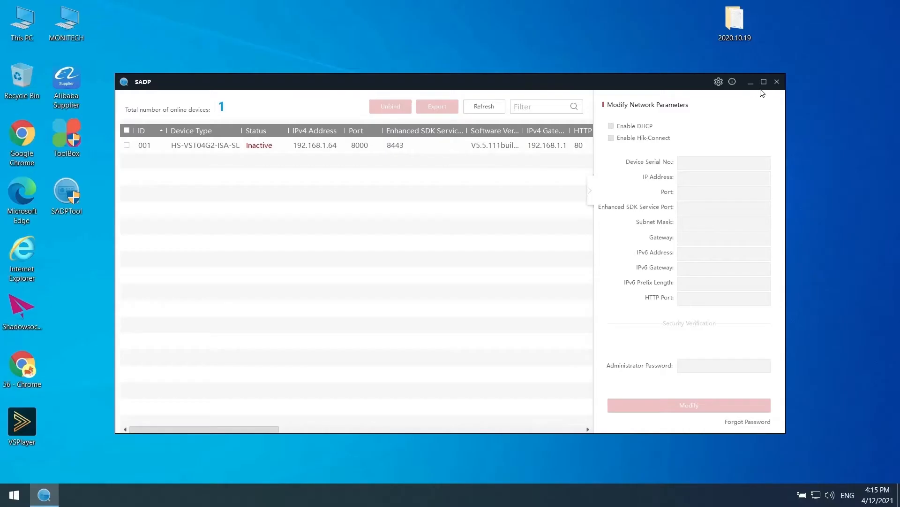
- Maximize SADP and activate the inactive HS-VST04G2 camera with a new administrator password
{"action": "left_click", "coordinate": [764, 81]}
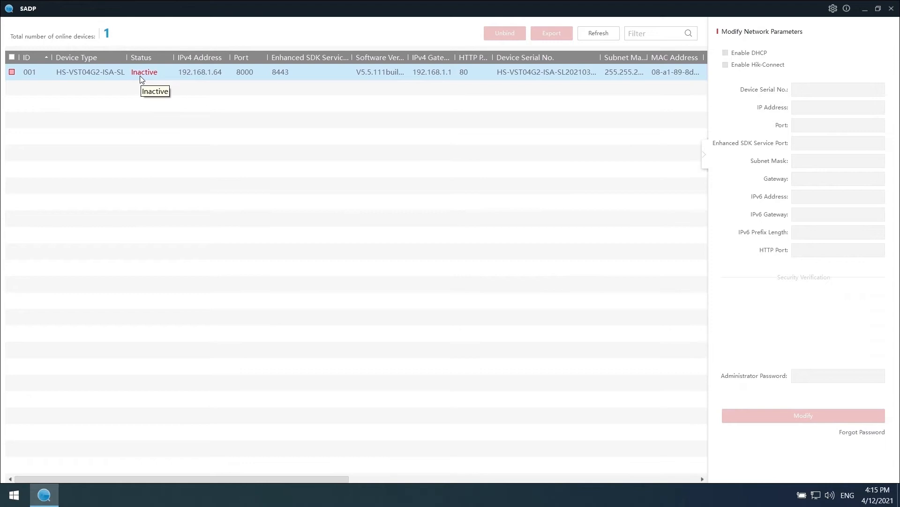
{"action": "left_click", "coordinate": [12, 73]}
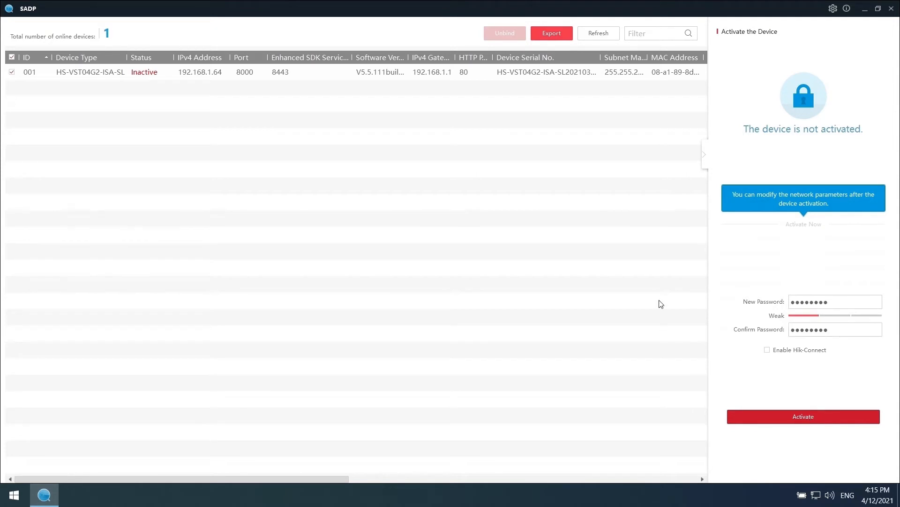
{"action": "left_click", "coordinate": [804, 416]}
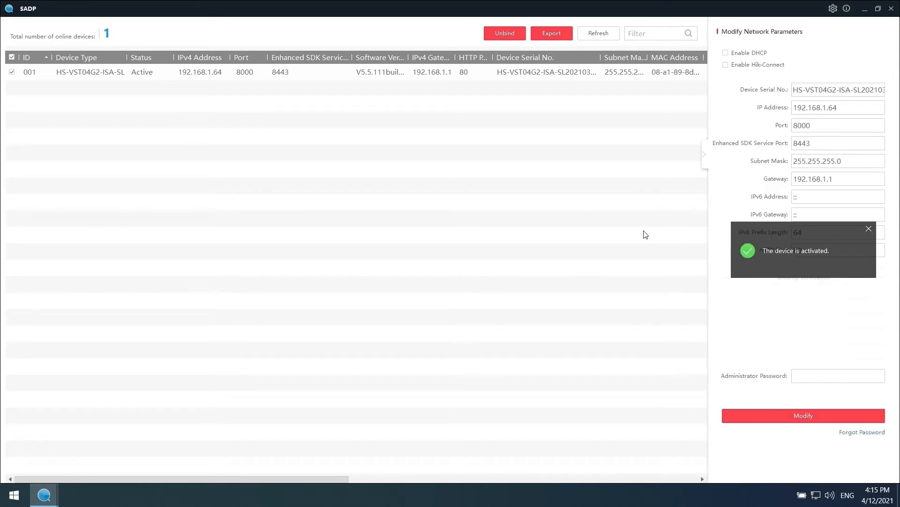
- Minimize the SADP window to reach the desktop
{"action": "left_click", "coordinate": [551, 33]}
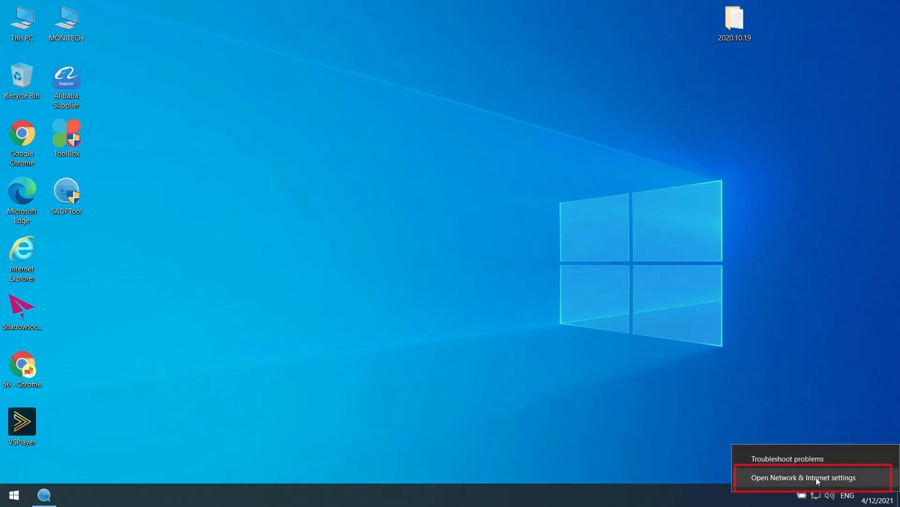
- View the Ethernet details (IPv4 192.168.200.102, mask 255.255.255.0, gateway 192.168.200.254), then close the windows
{"action": "left_click", "coordinate": [816, 478]}
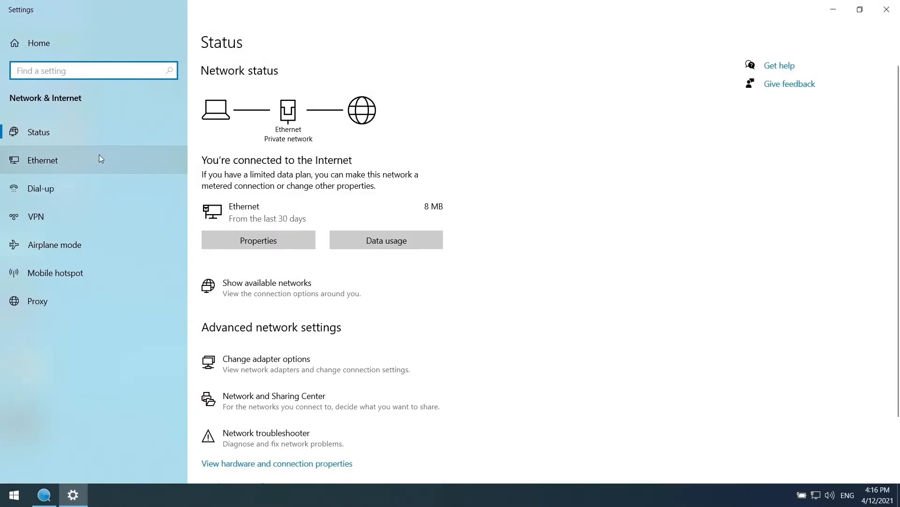
{"action": "left_click", "coordinate": [42, 160]}
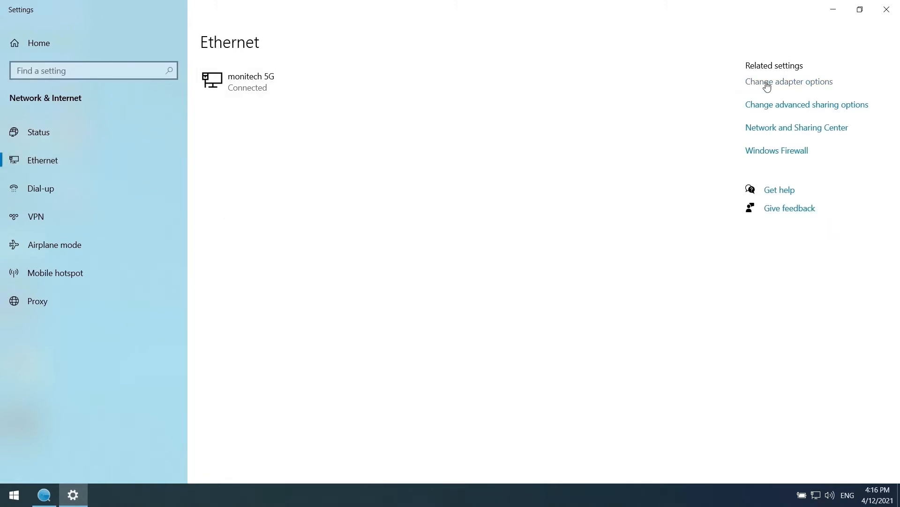
{"action": "left_click", "coordinate": [790, 81]}
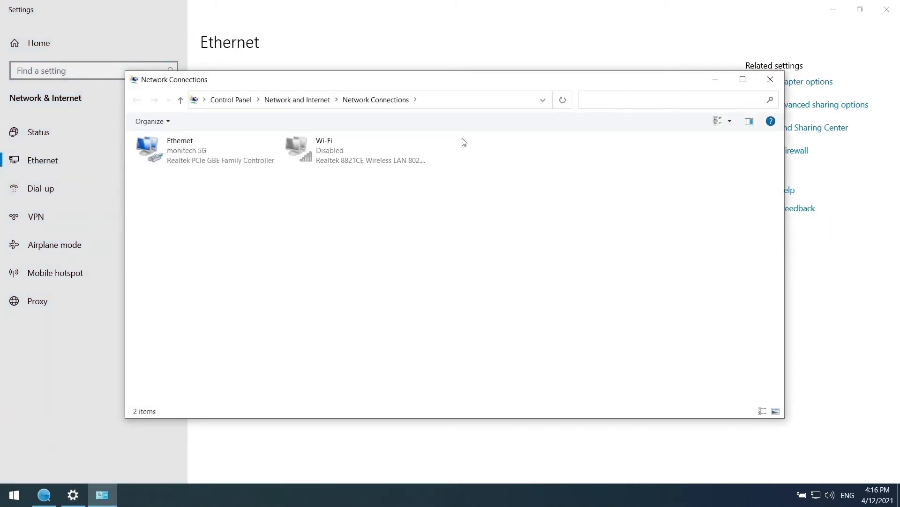
{"action": "double_click", "coordinate": [165, 150]}
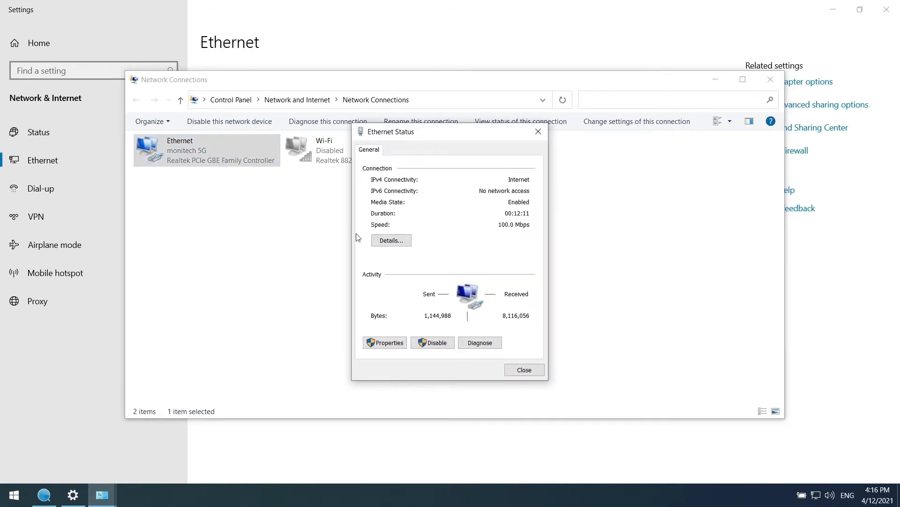
{"action": "left_click", "coordinate": [391, 240]}
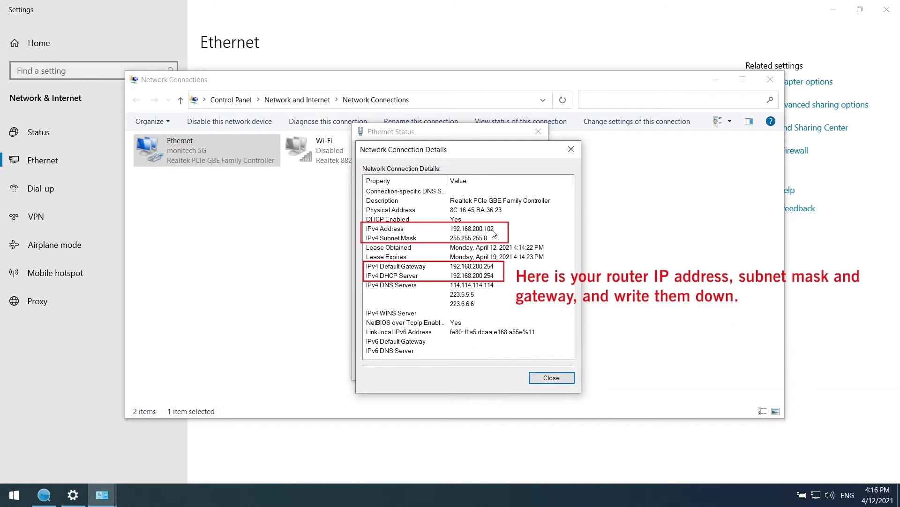
{"action": "mouse_move", "coordinate": [485, 236]}
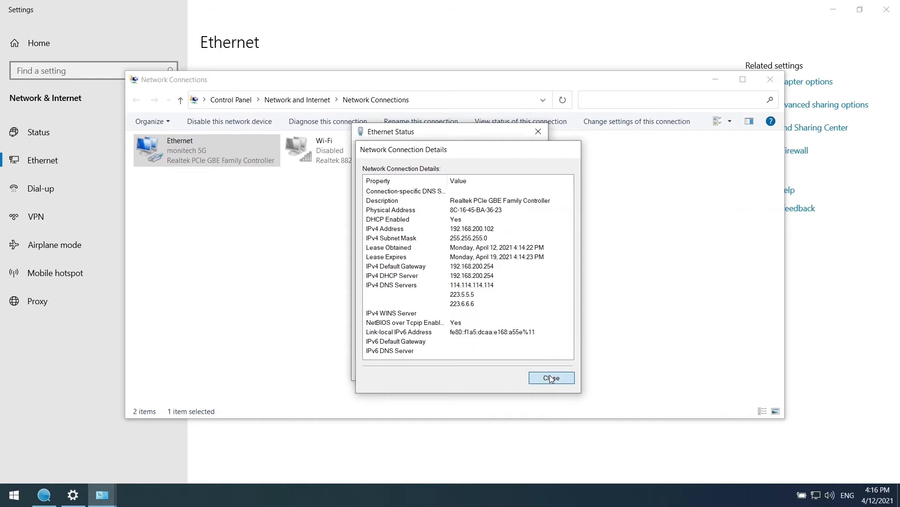
{"action": "left_click", "coordinate": [552, 377]}
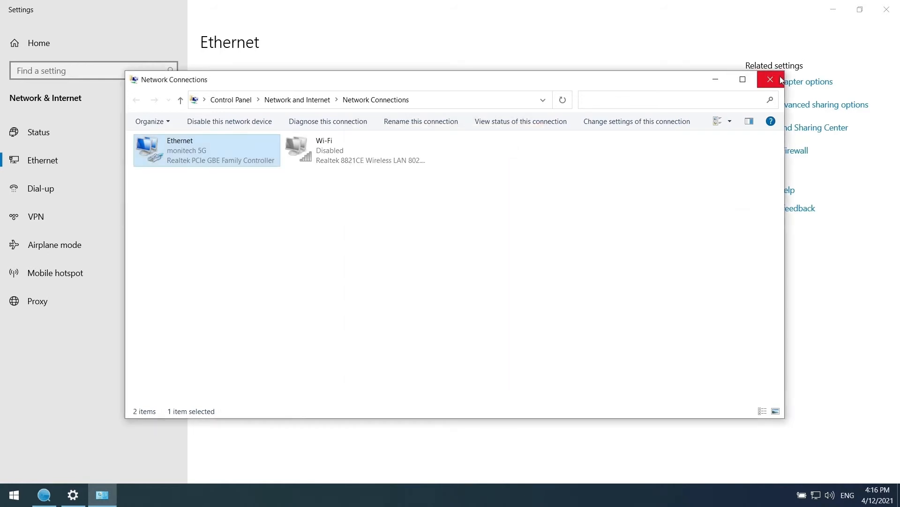
{"action": "left_click", "coordinate": [770, 79]}
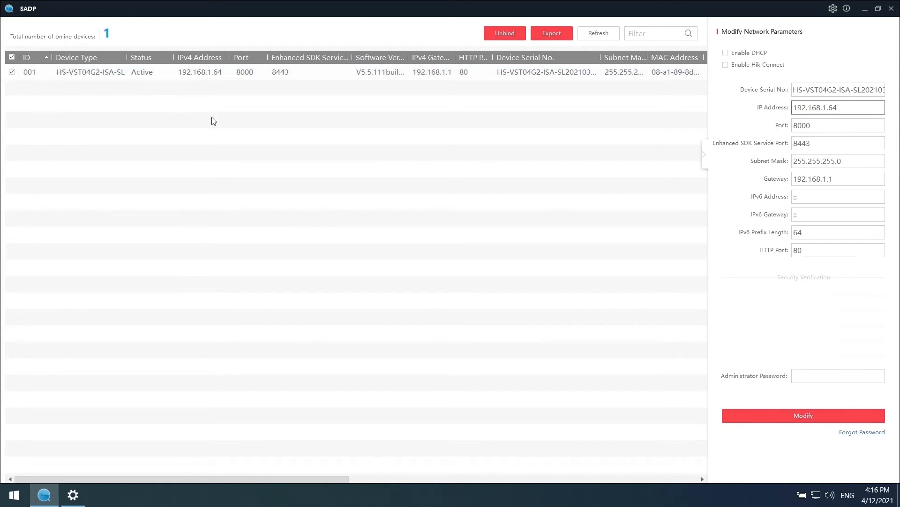
- Bring back the active camera's network parameter fields in SADP
{"action": "left_click", "coordinate": [838, 108]}
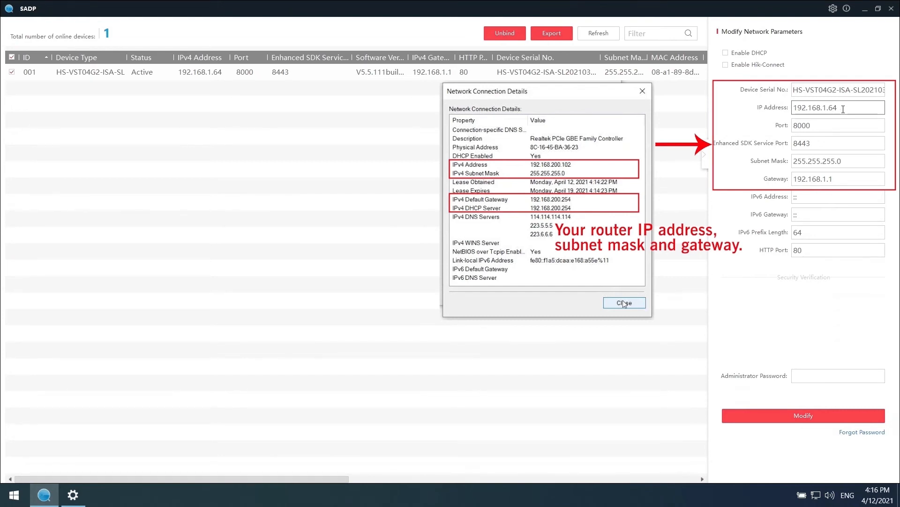
- Set the camera's IP to 192.168.200.125 and gateway to 192.168.200.1, then apply
{"action": "double_click", "coordinate": [828, 108]}
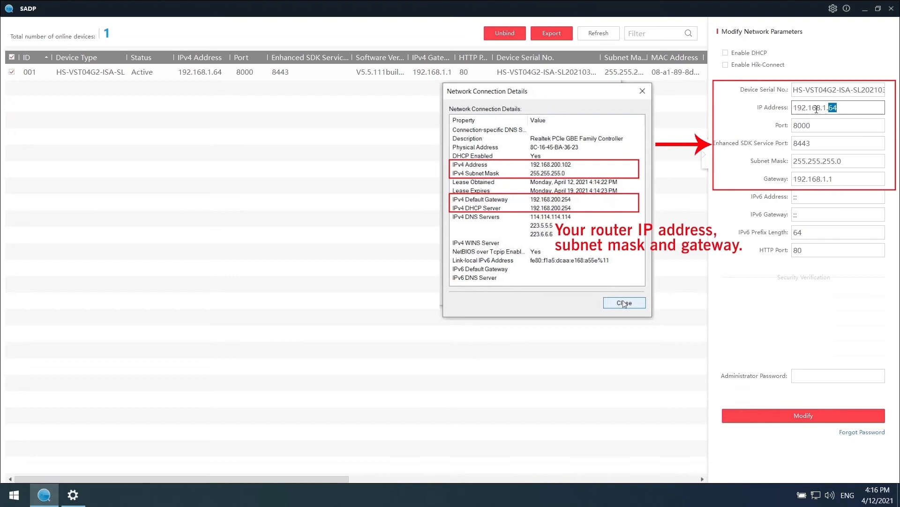
{"action": "type", "text": "1"}
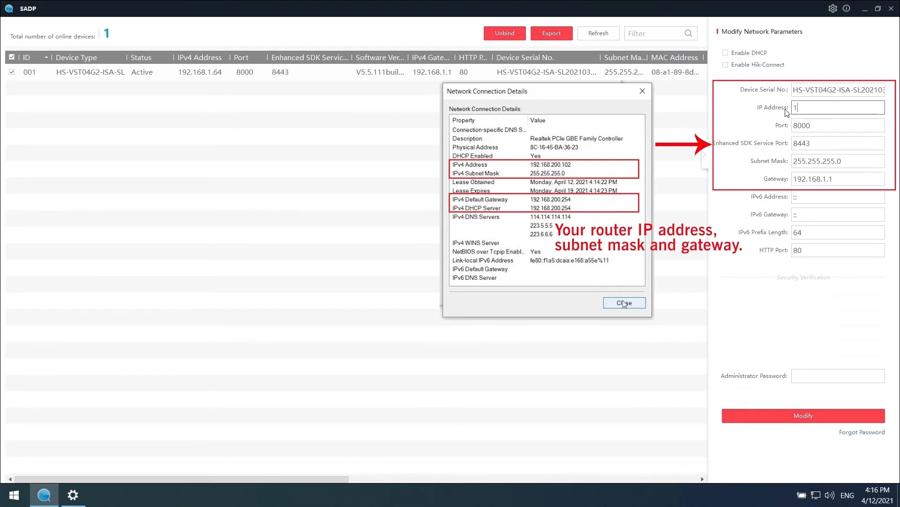
{"action": "type", "text": "92.168"}
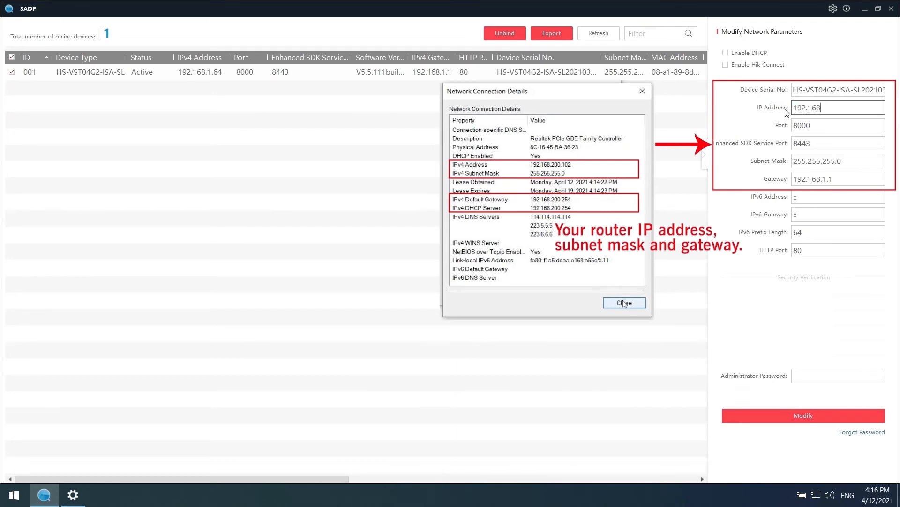
{"action": "type", "text": ".200.125"}
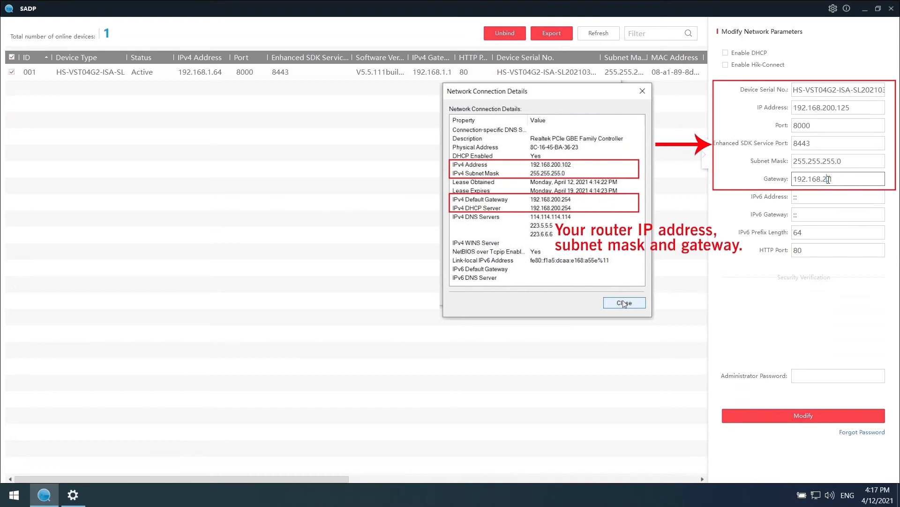
{"action": "left_click", "coordinate": [624, 303]}
{"action": "type", "text": "00.1"}
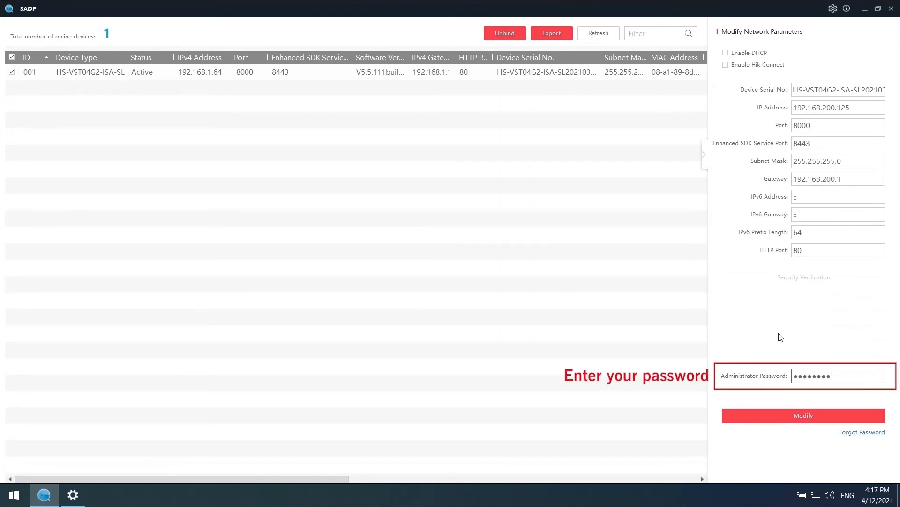
{"action": "left_click", "coordinate": [804, 416]}
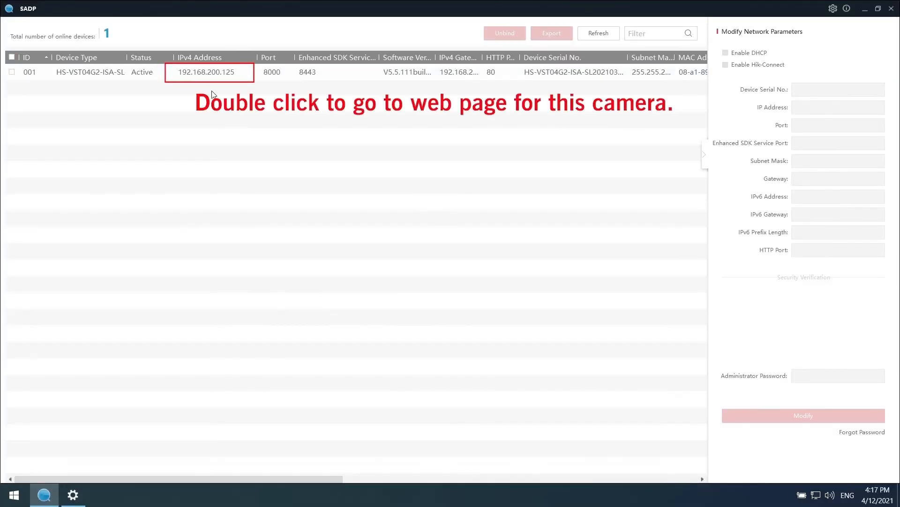
- Launch the web page of the camera listed at 192.168.200.125
{"action": "double_click", "coordinate": [210, 72]}
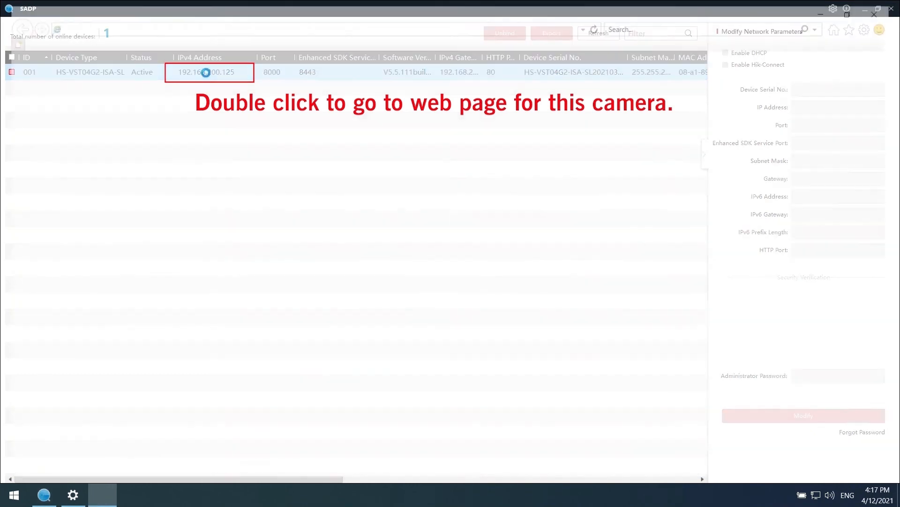
- Log into the camera's web interface with user name 'admin' and its password
{"action": "double_click", "coordinate": [210, 72]}
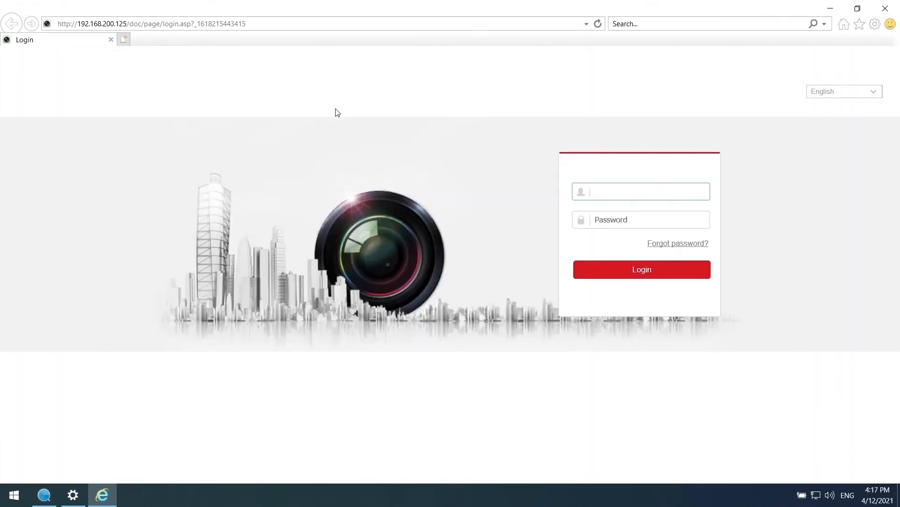
{"action": "left_click", "coordinate": [641, 190]}
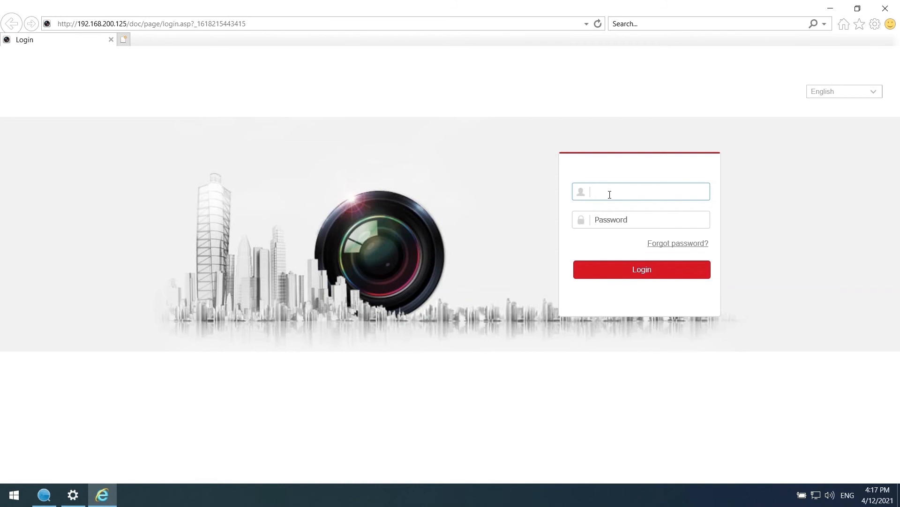
{"action": "type", "text": "admin"}
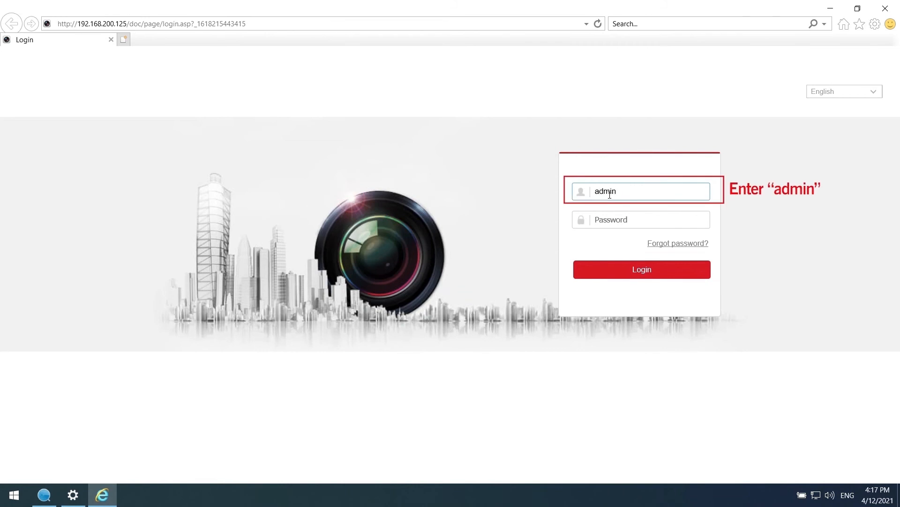
{"action": "left_click", "coordinate": [641, 220]}
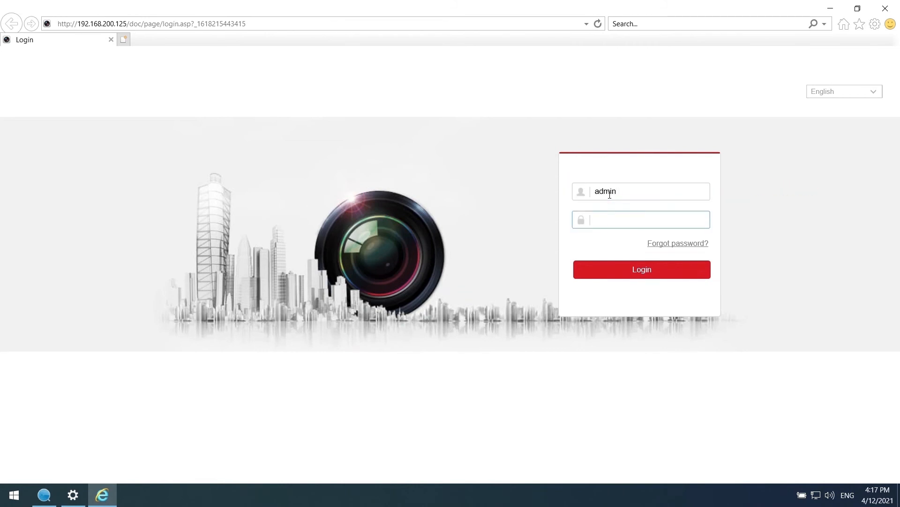
{"action": "type", "text": "****"}
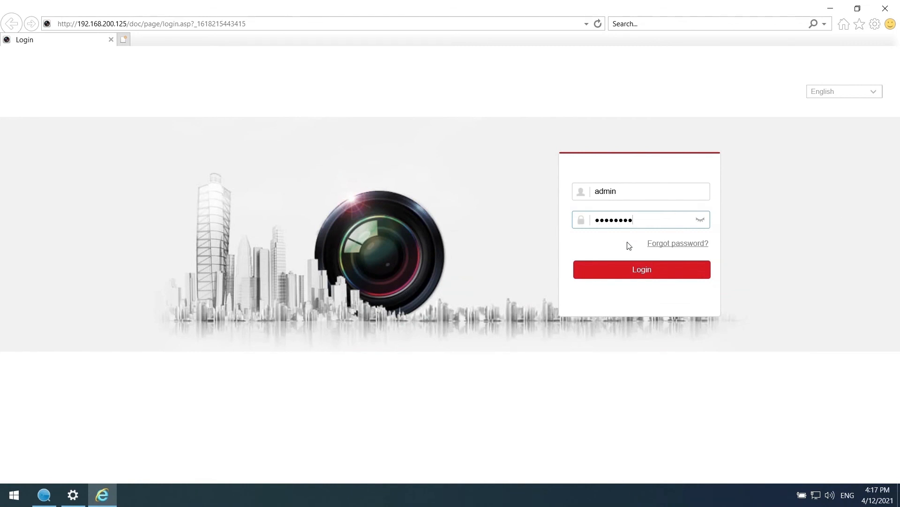
{"action": "left_click", "coordinate": [642, 269]}
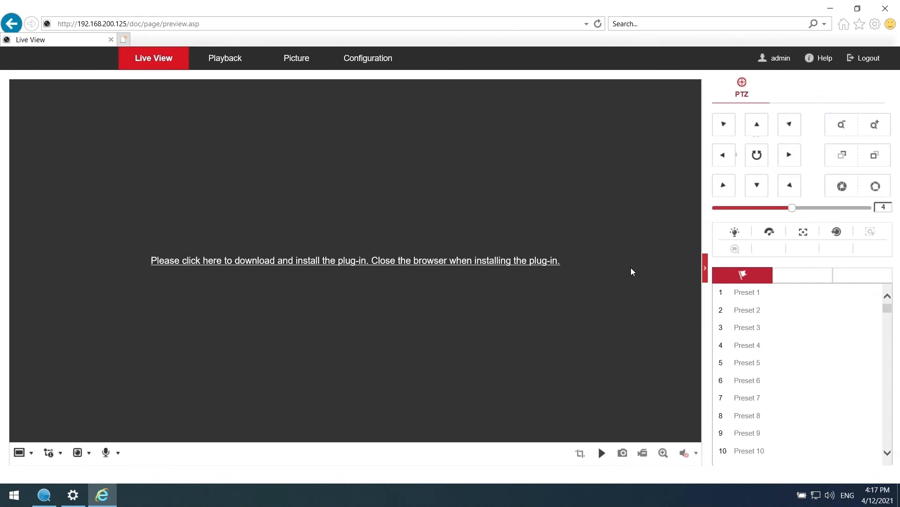
{"action": "mouse_move", "coordinate": [369, 262]}
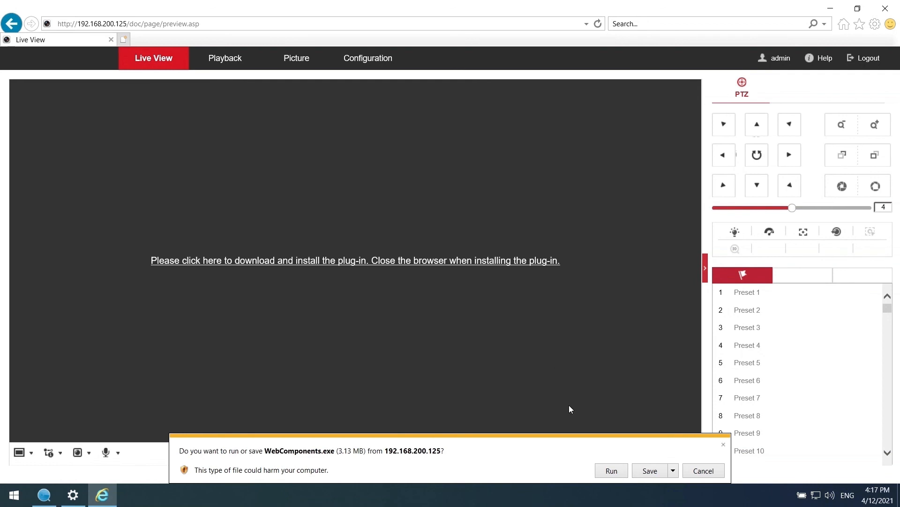
- Run the downloaded Web Components installer, accepting the unverified publisher warning
{"action": "left_click", "coordinate": [611, 471]}
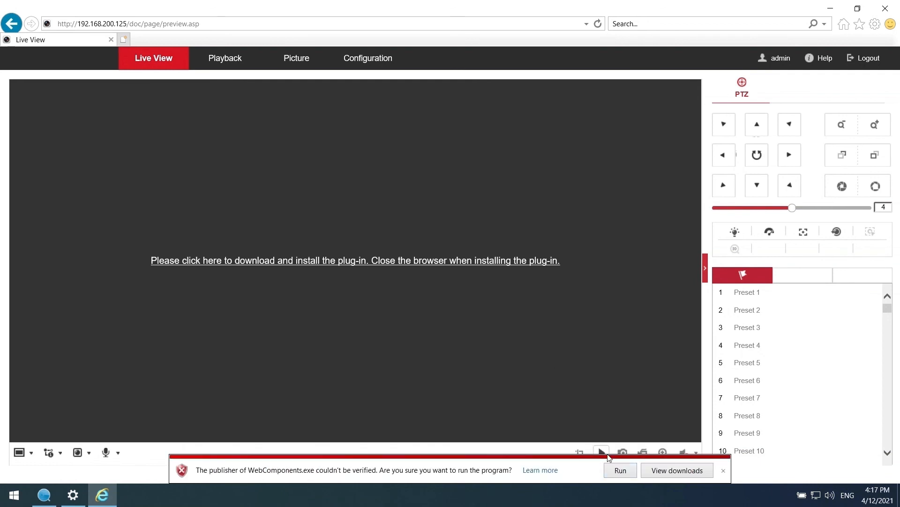
{"action": "left_click", "coordinate": [620, 470]}
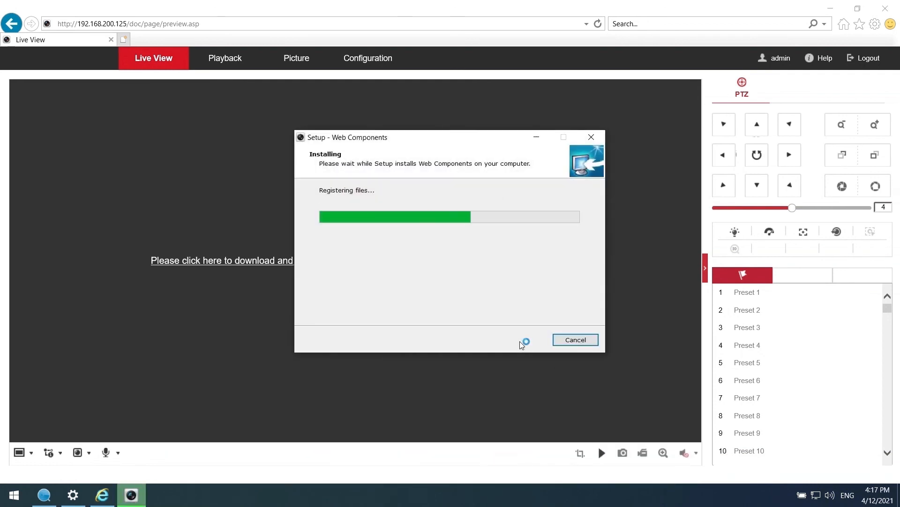